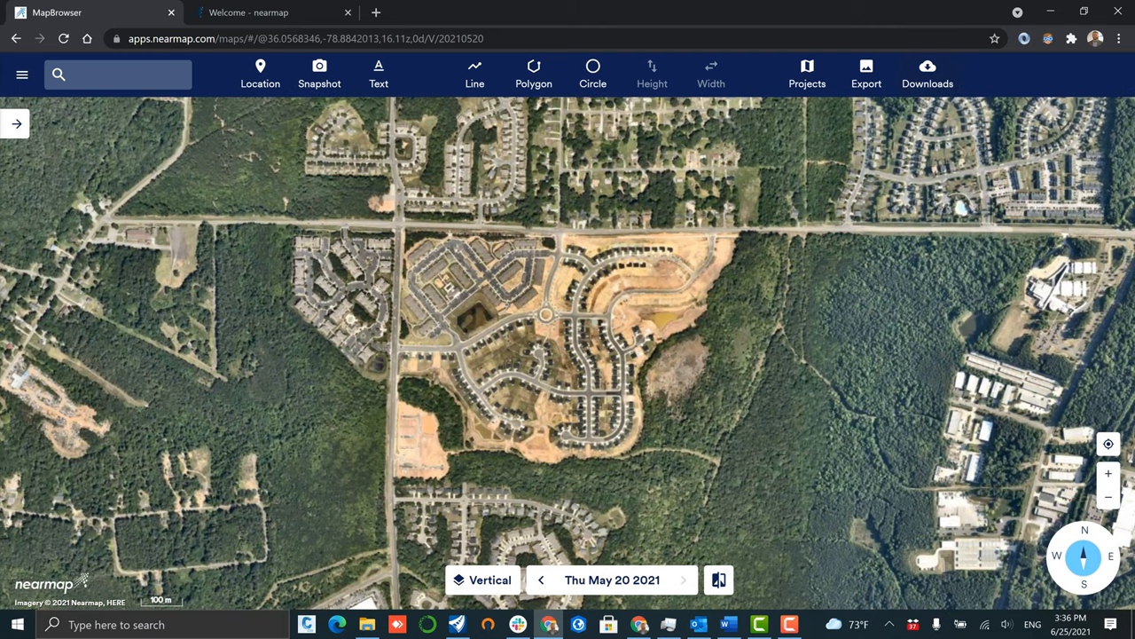
- Export the area as a georeferenced image in NAD83 / North Carolina projection
click(866, 73)
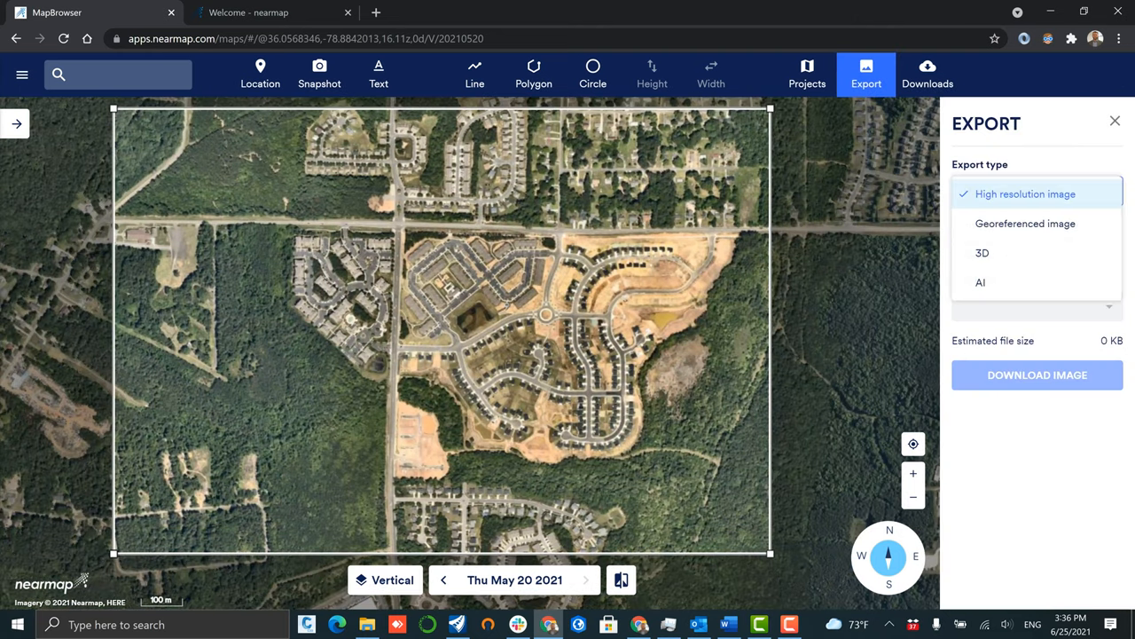
click(1024, 223)
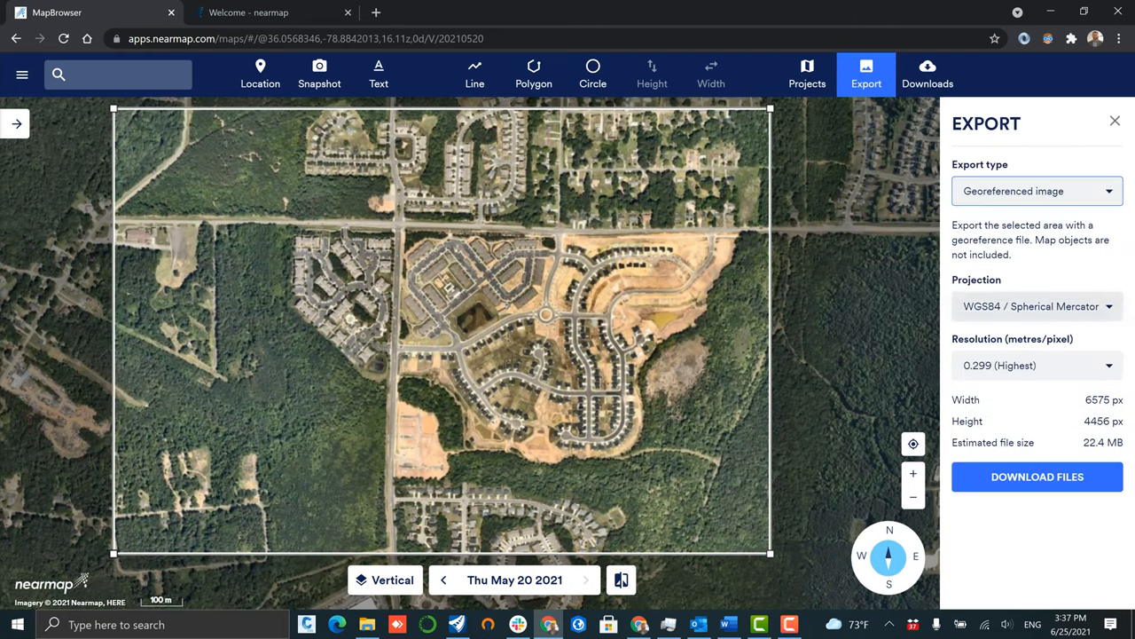
click(1036, 306)
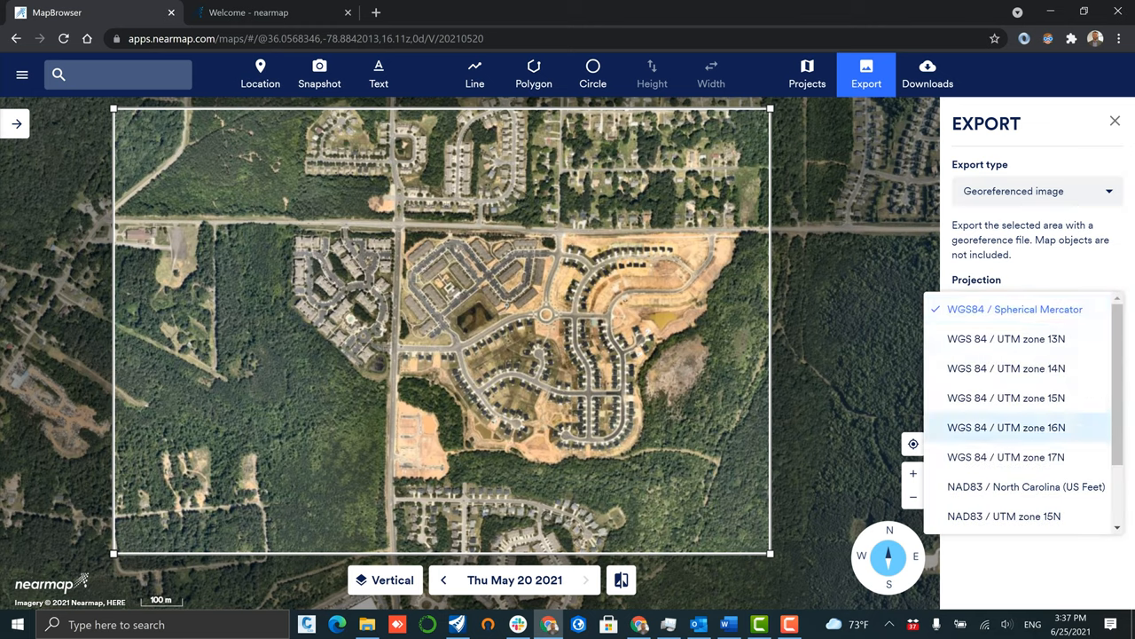
click(1026, 486)
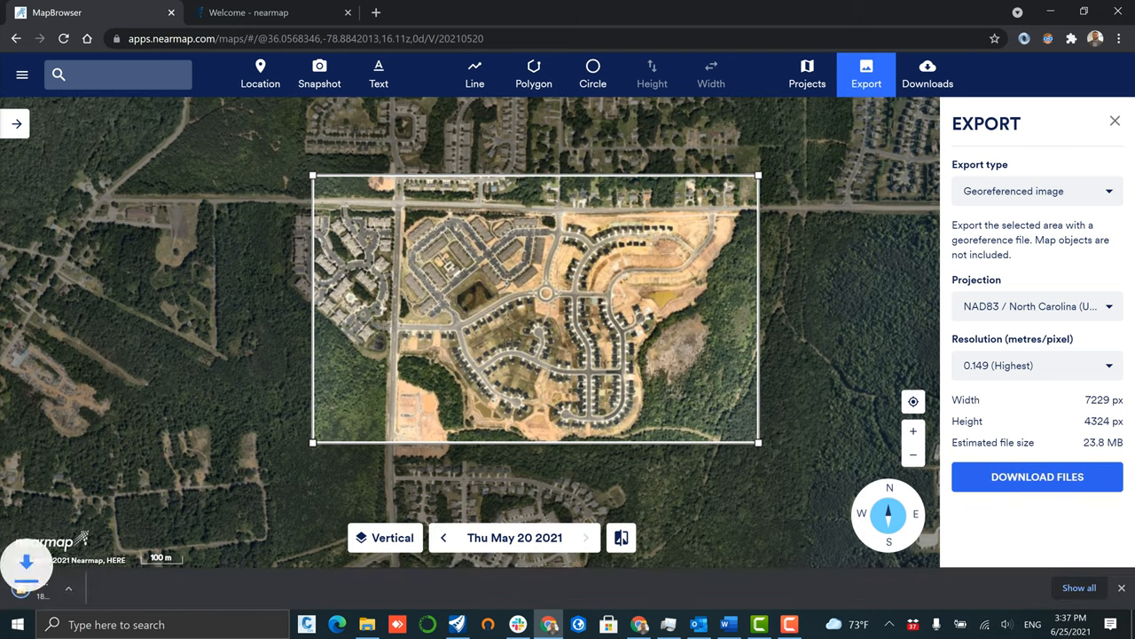
- Open the downloaded Nearmap export zip to view its image files
click(1037, 477)
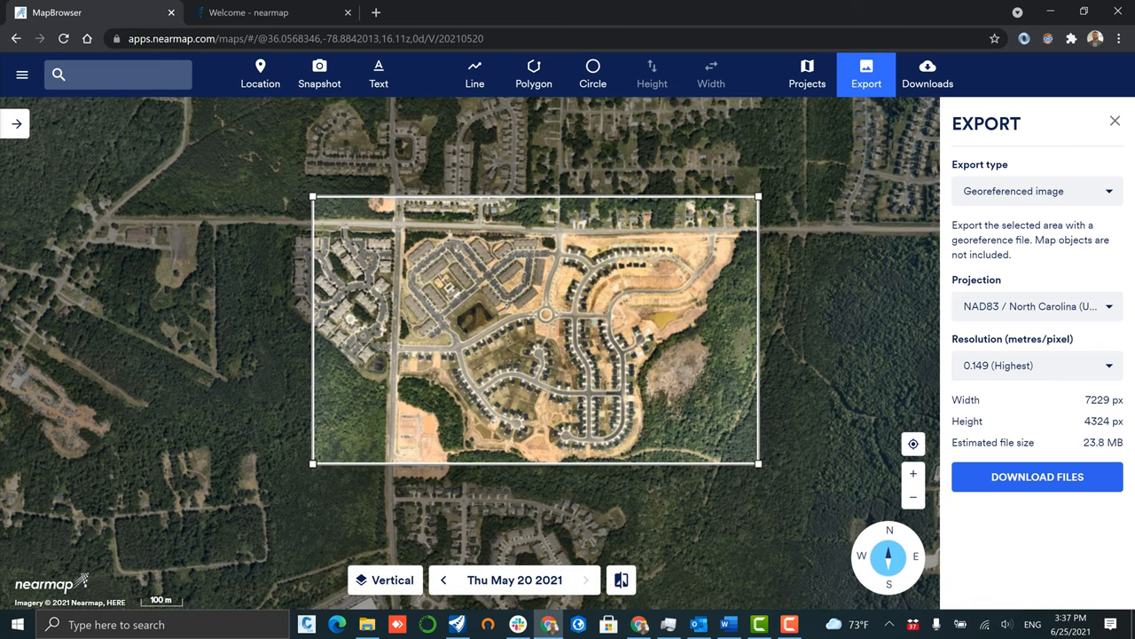
click(1037, 477)
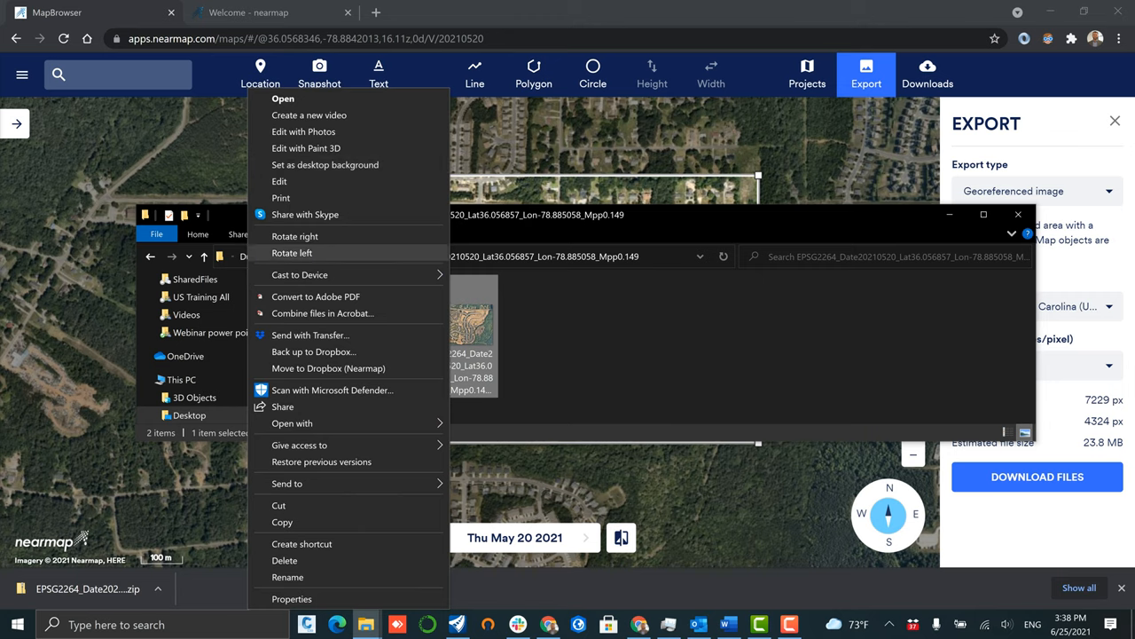
- Switch to OpenRoads Designer to begin attaching a raster image
click(291, 598)
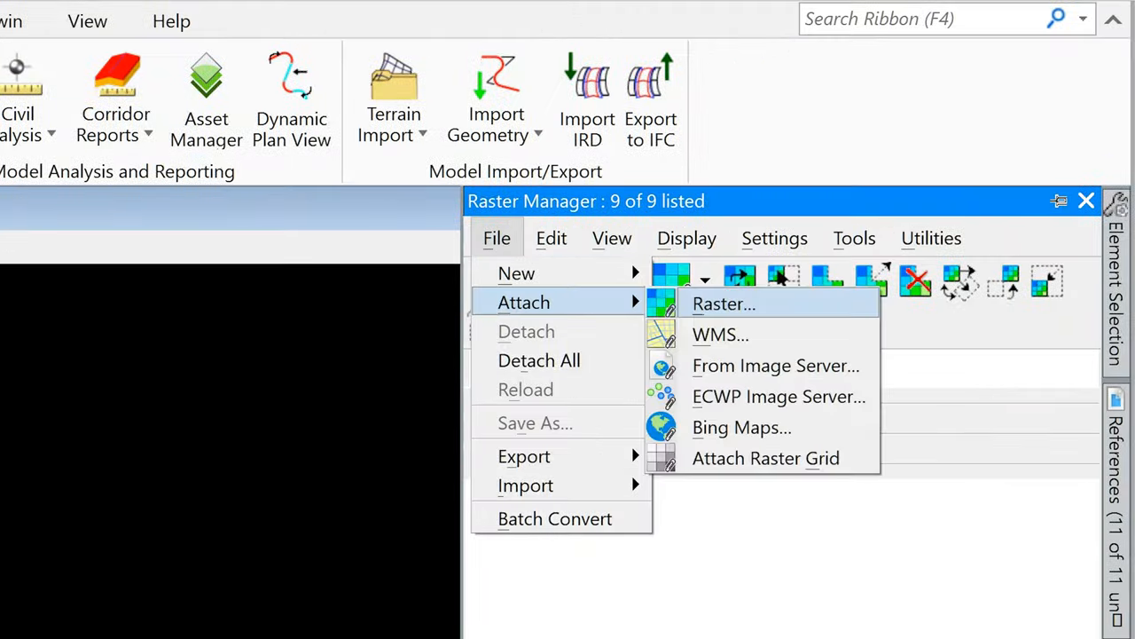
- Attach all seven georeferenced JPG tiles with default raster attachment options
click(724, 304)
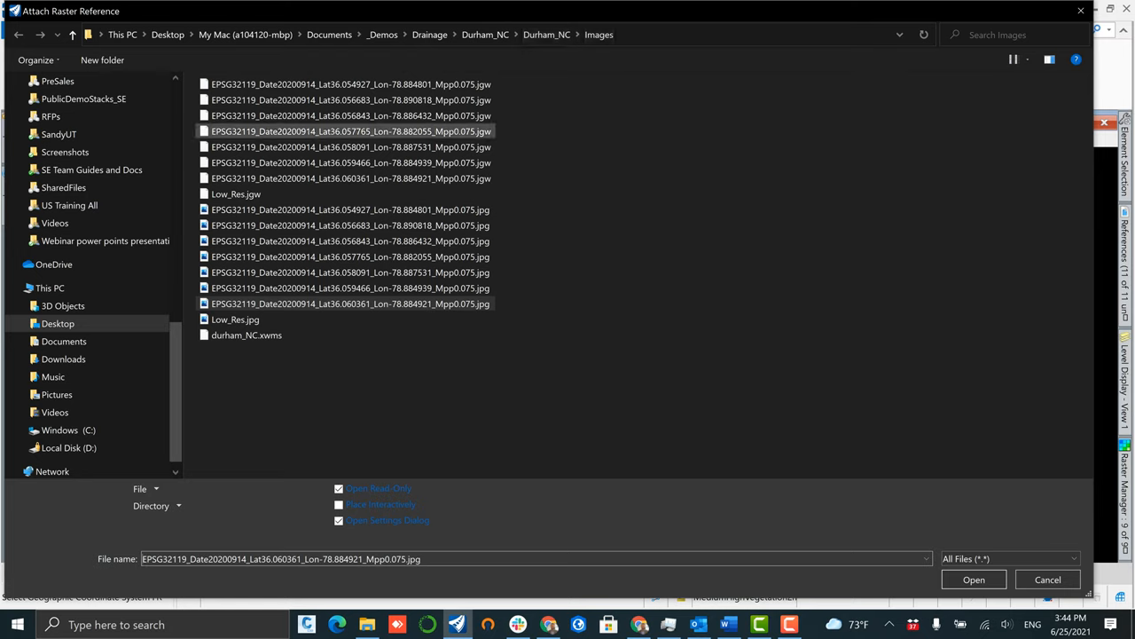
click(351, 303)
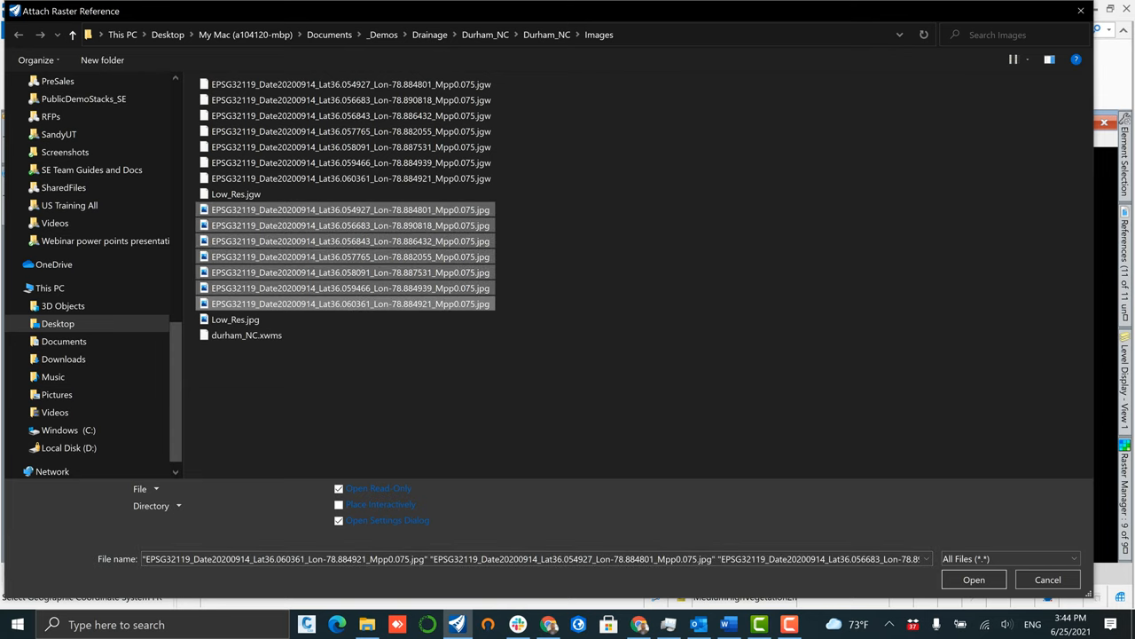
click(973, 579)
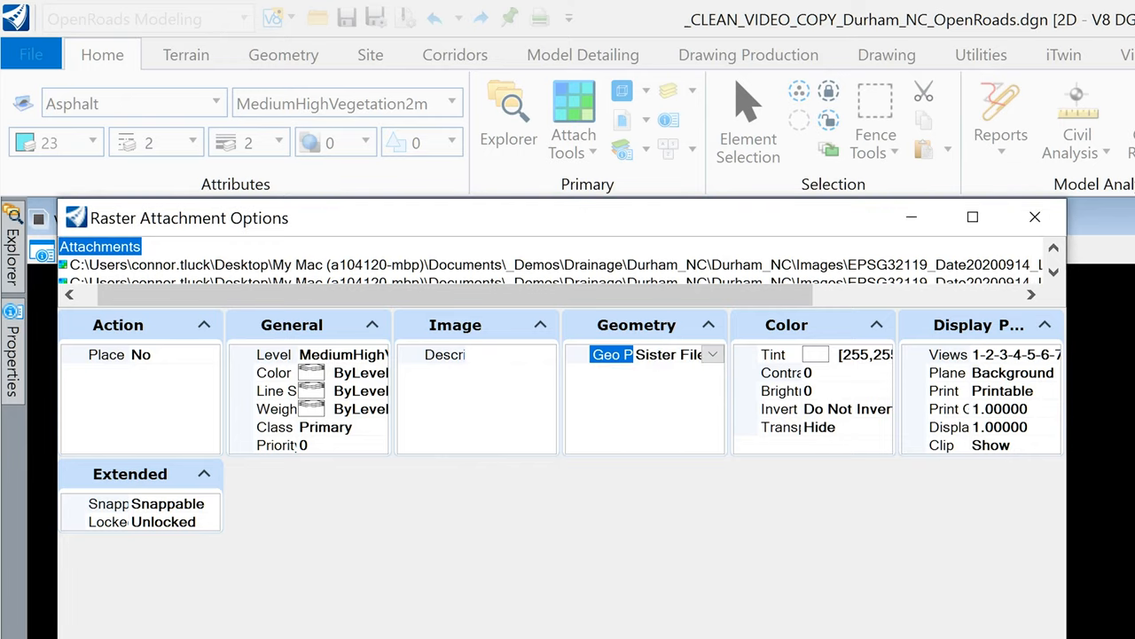
click(1034, 217)
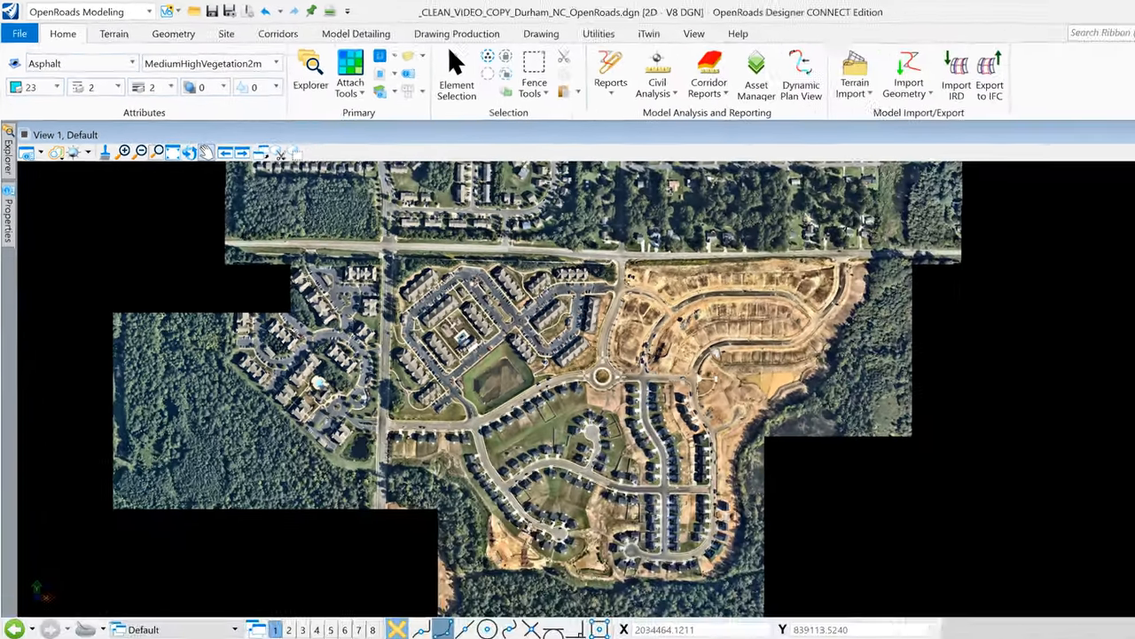